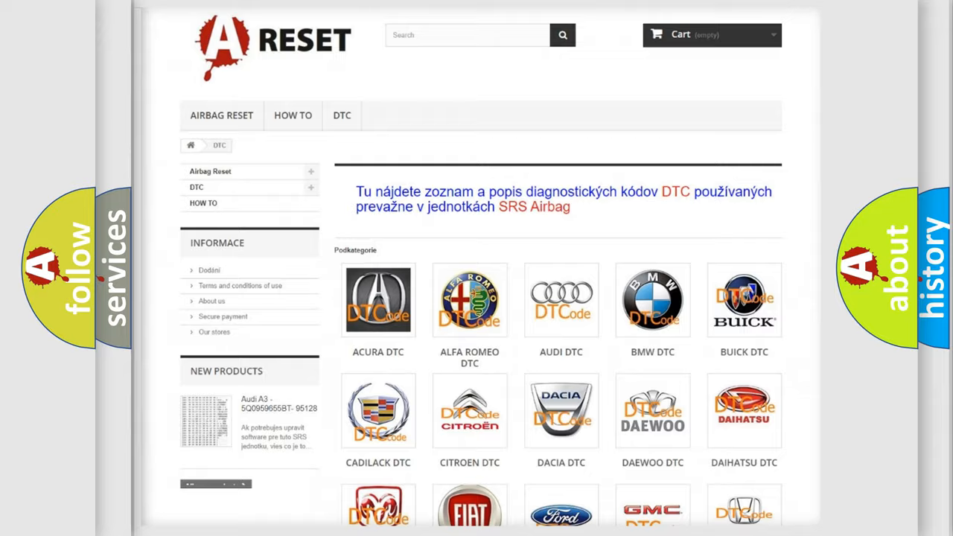
# Open the Lincoln DTC tile from the brand grid and browse its airbag trouble codes
pyautogui.scroll(-3)
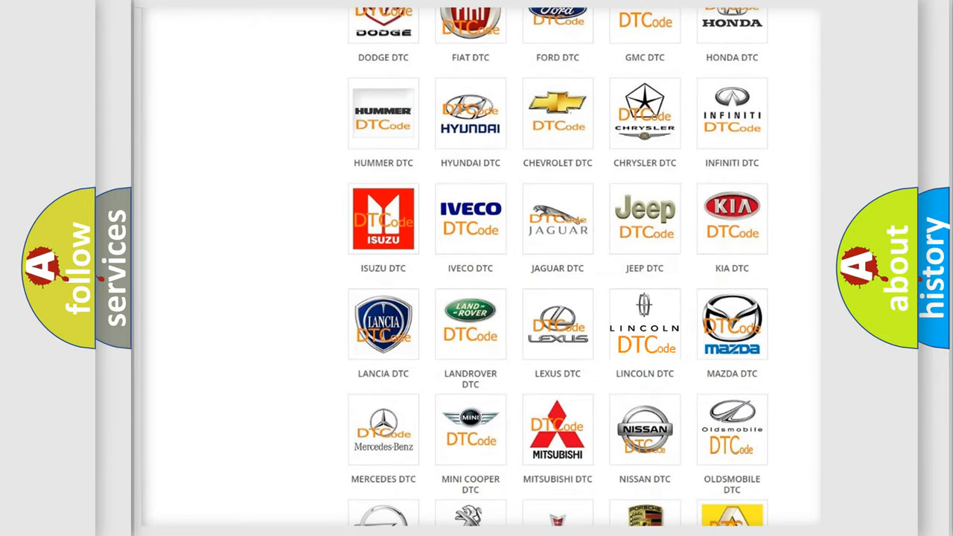
pyautogui.click(645, 324)
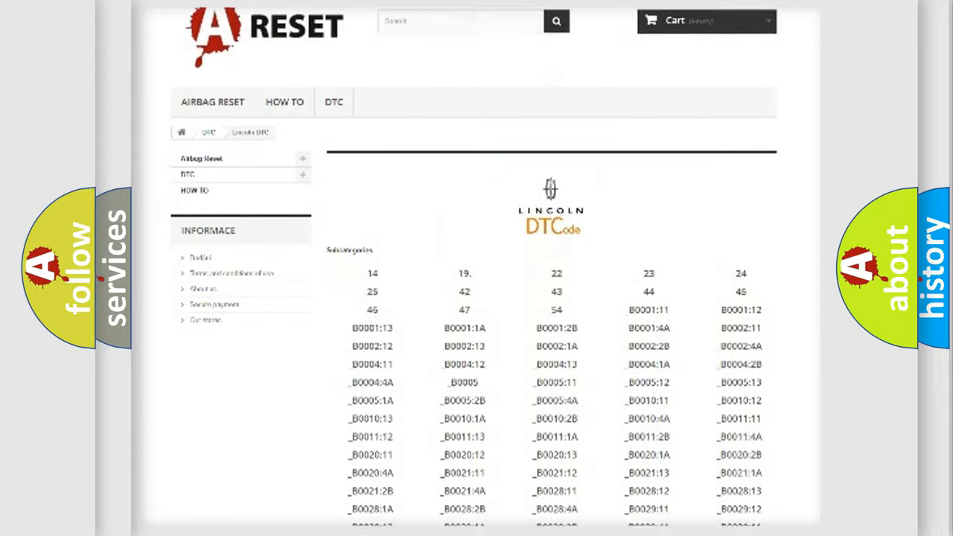
pyautogui.scroll(-3)
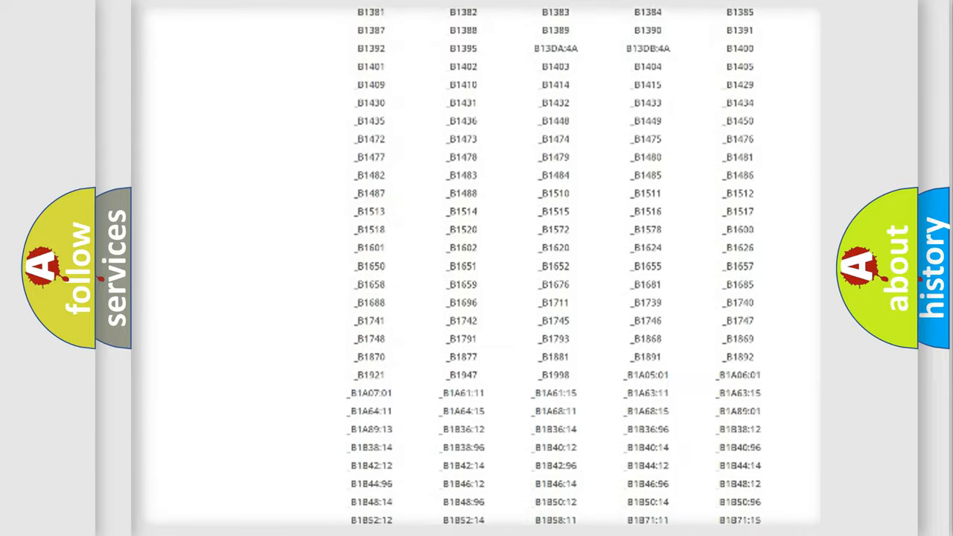